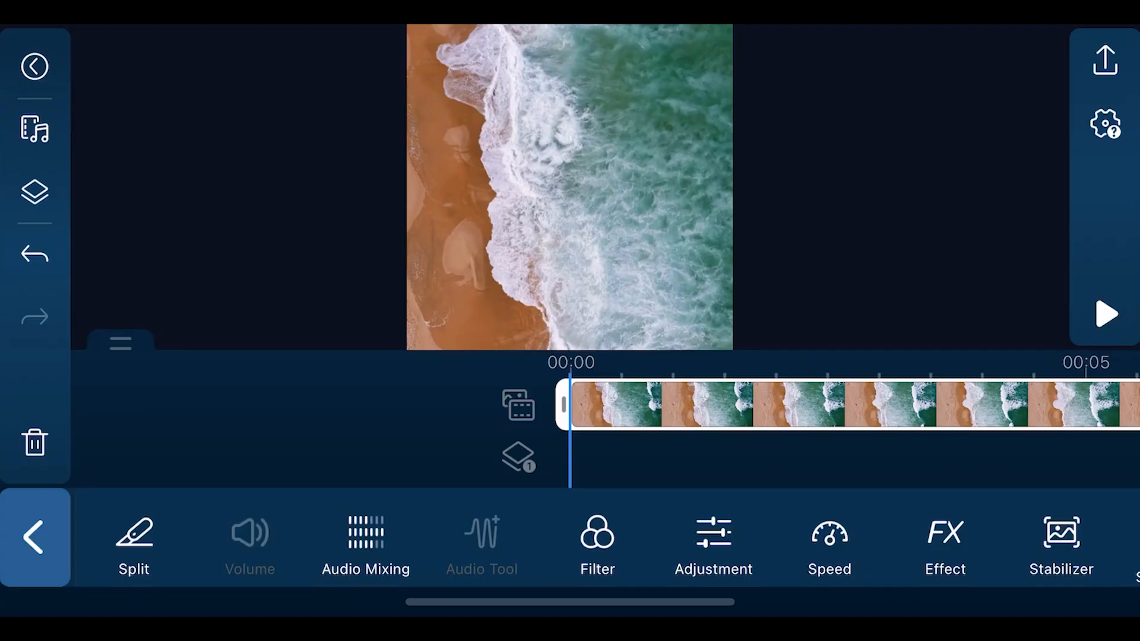
Open the Produce options and view the Share on Instagram resolutions
{"action": "left_click", "coordinate": [1105, 59]}
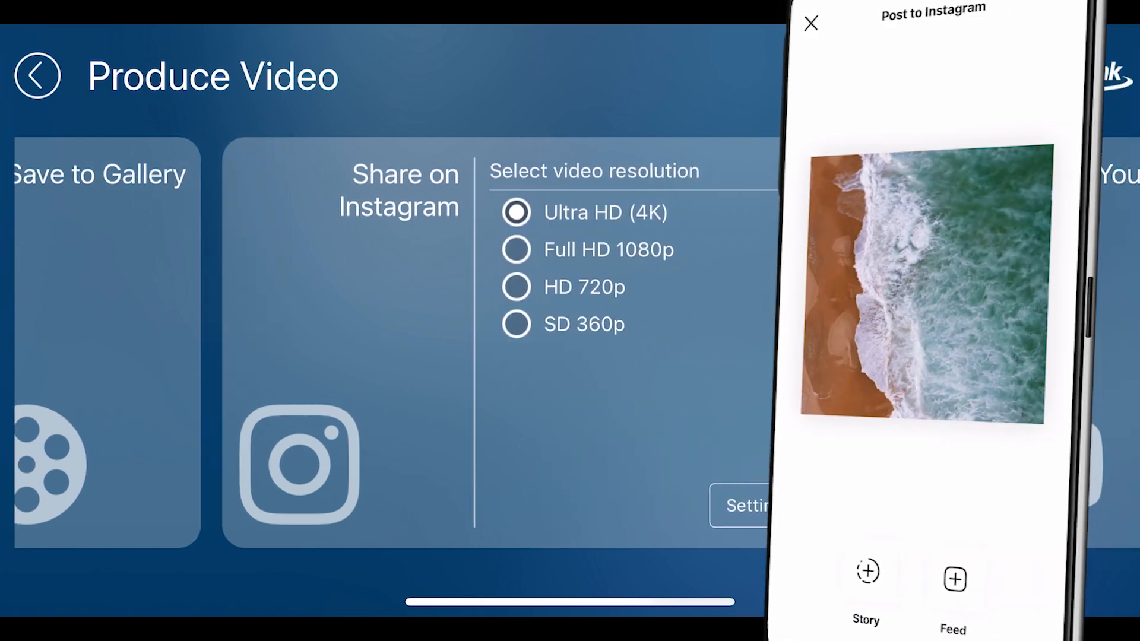
{"action": "left_click", "coordinate": [813, 23]}
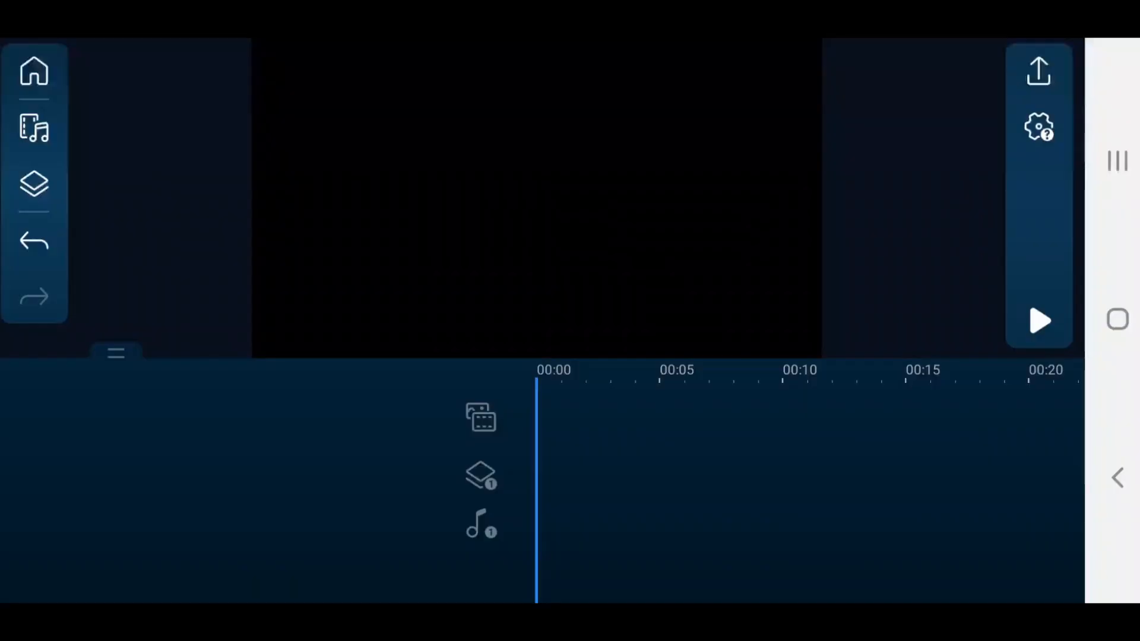
Download the grazing sheep clip from the media library's marcom folder and add it to the timeline
{"action": "left_click", "coordinate": [32, 128]}
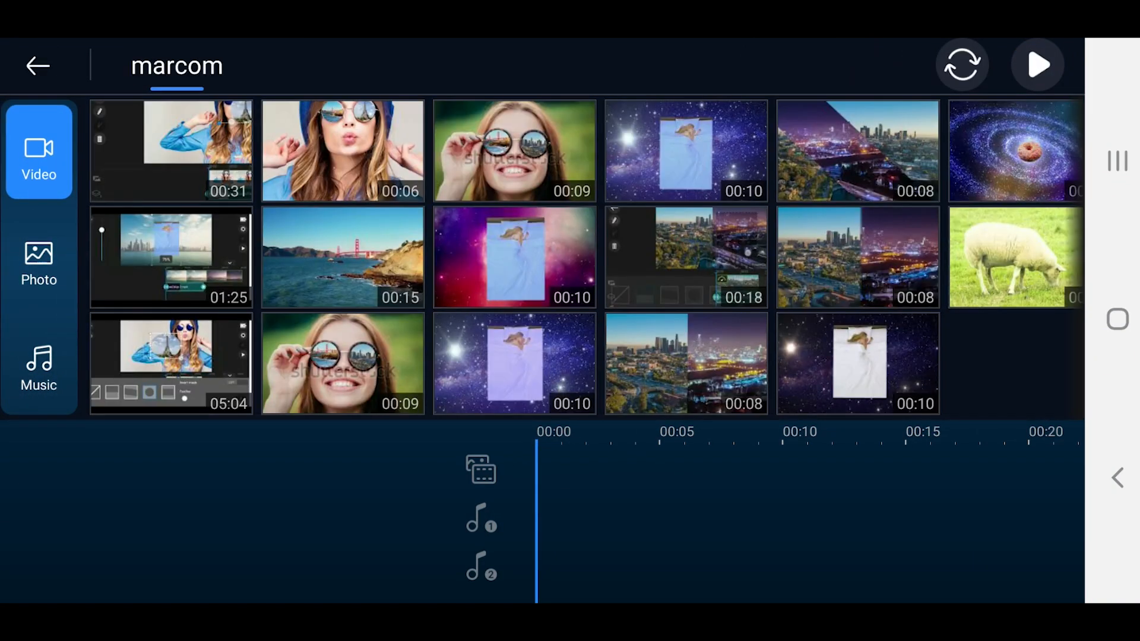
{"action": "left_click", "coordinate": [1012, 256]}
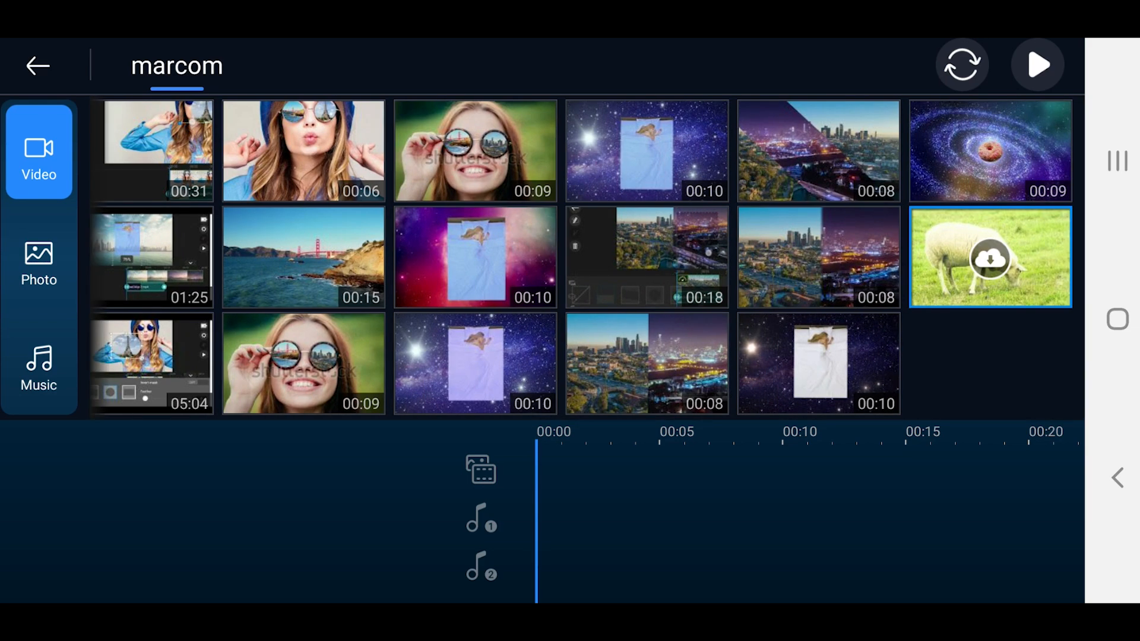
{"action": "left_click", "coordinate": [989, 258]}
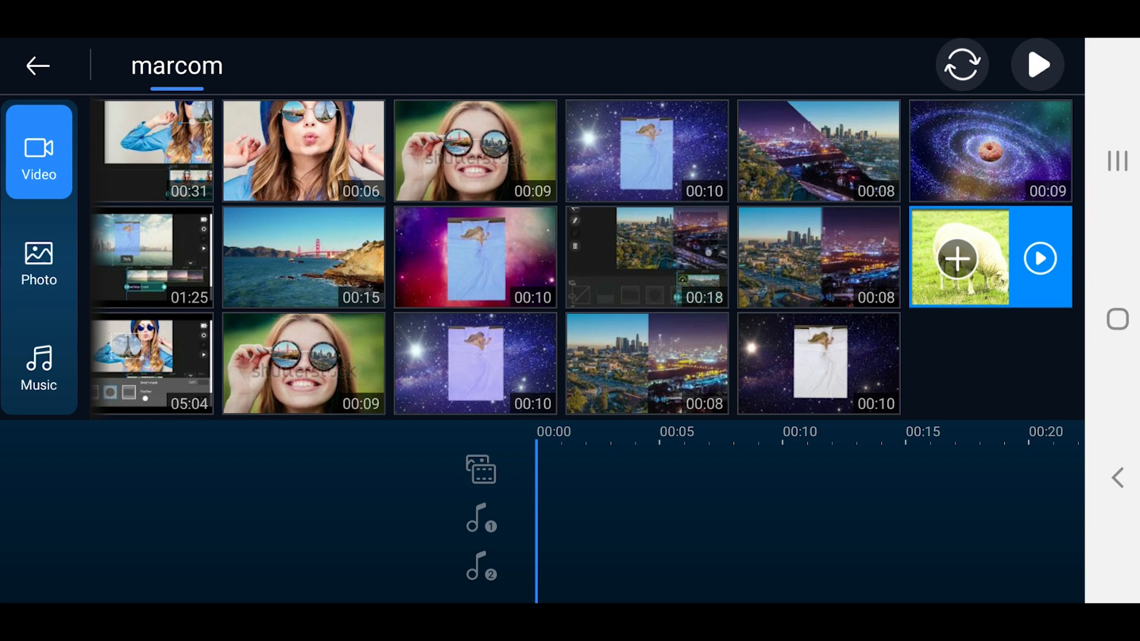
{"action": "left_click", "coordinate": [960, 257]}
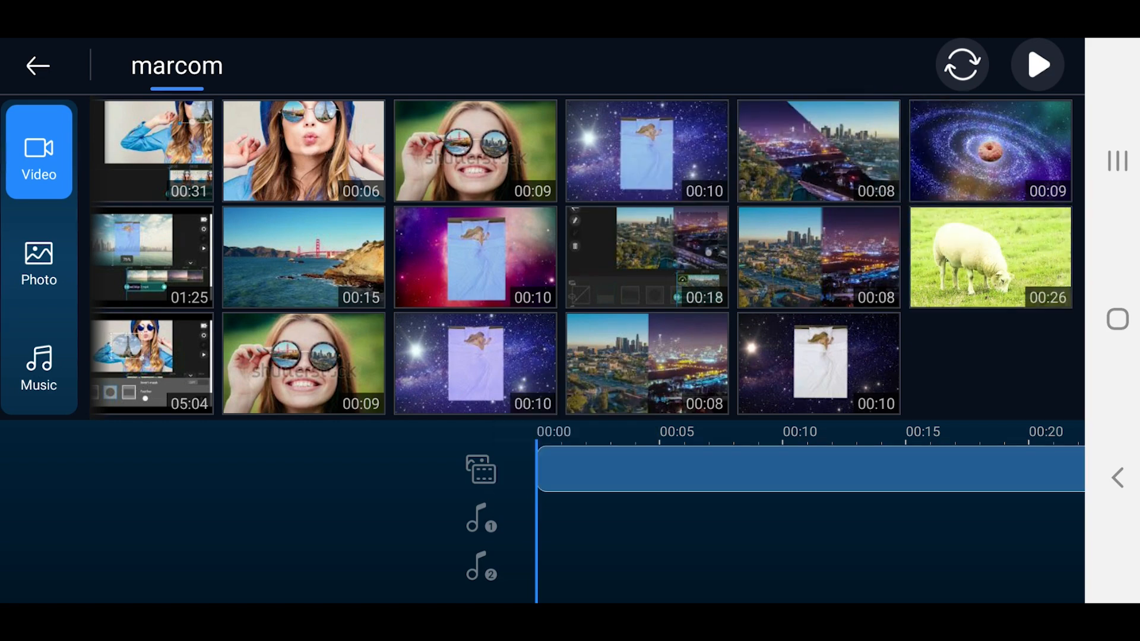
{"action": "left_click", "coordinate": [990, 258]}
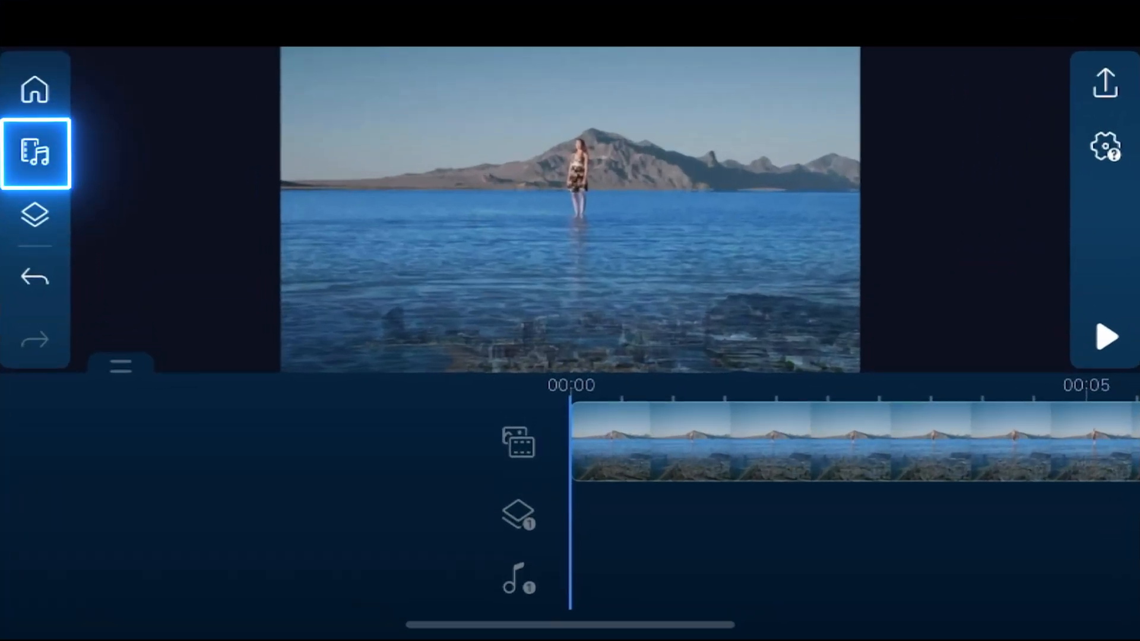
From the media library's Classical stock music, download and add Fucik – Entry of the Gladiators
{"action": "left_click", "coordinate": [38, 155]}
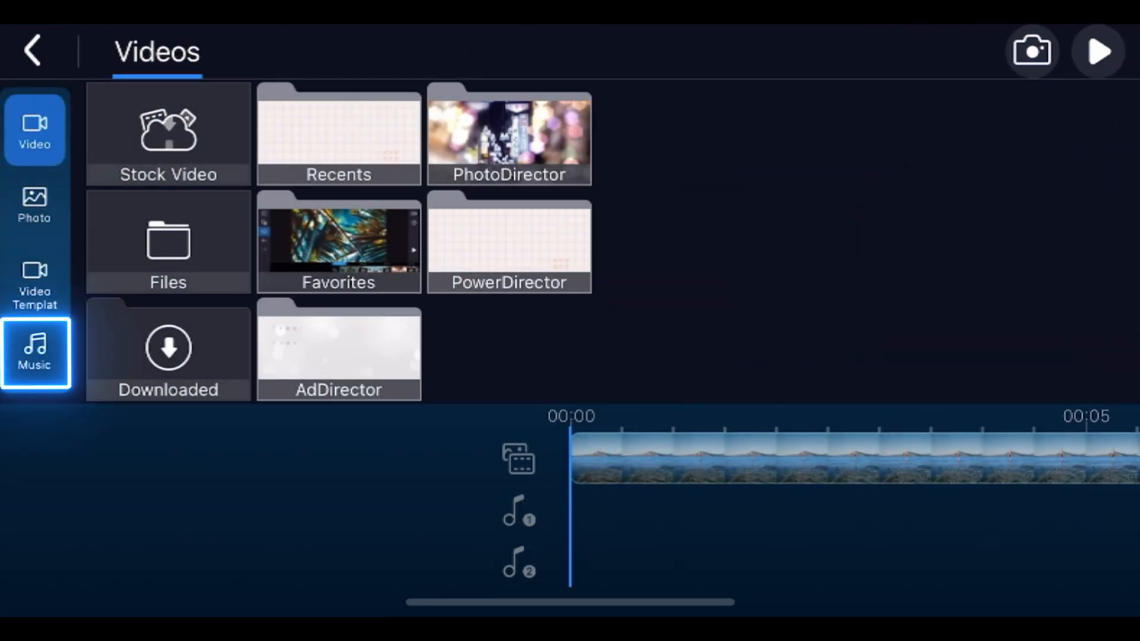
{"action": "left_click", "coordinate": [35, 354]}
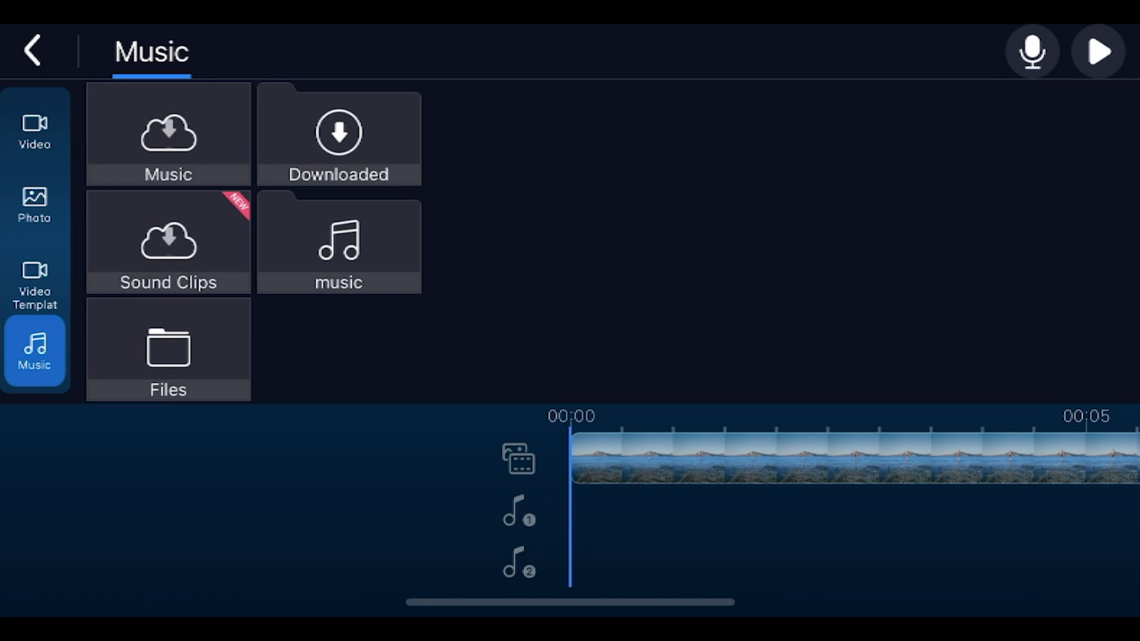
{"action": "left_click", "coordinate": [339, 242]}
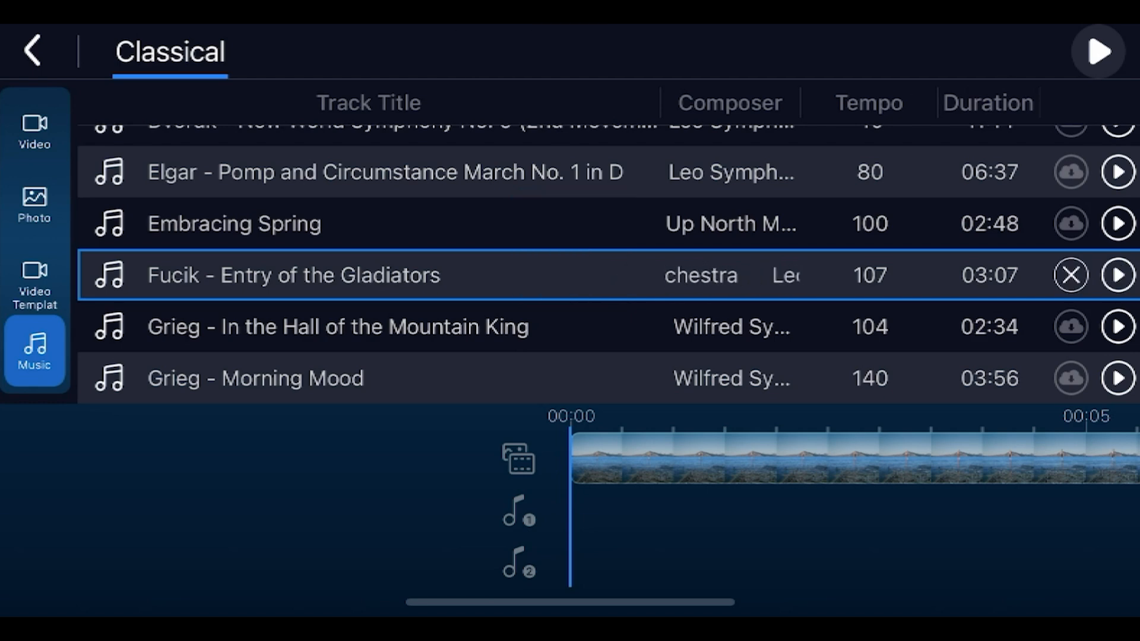
{"action": "left_click", "coordinate": [1070, 274]}
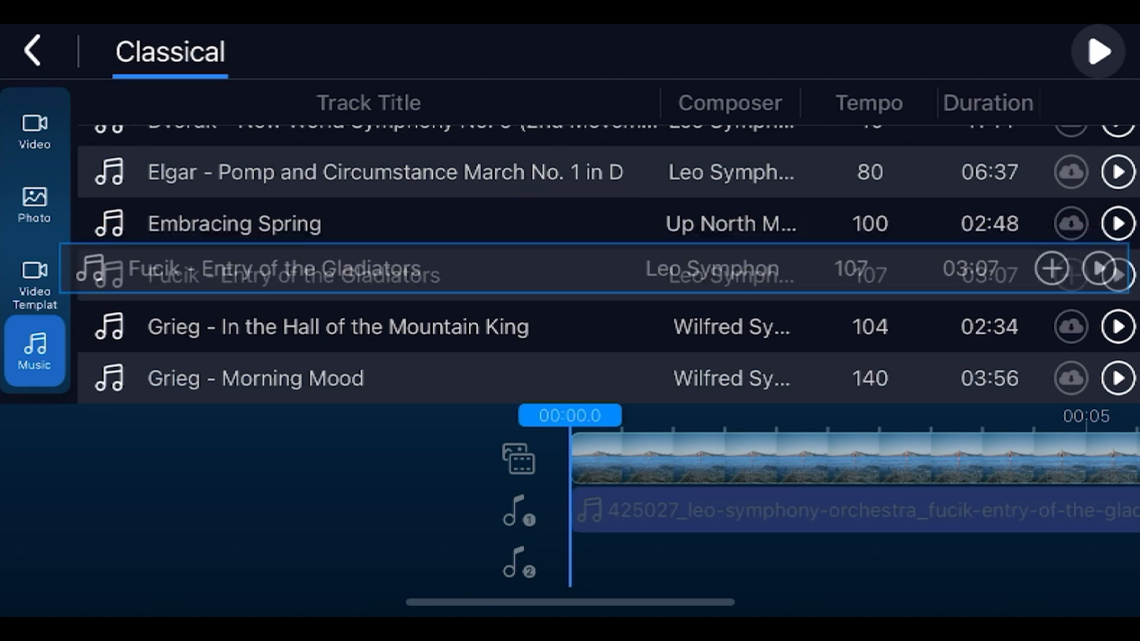
{"action": "left_click", "coordinate": [1068, 275]}
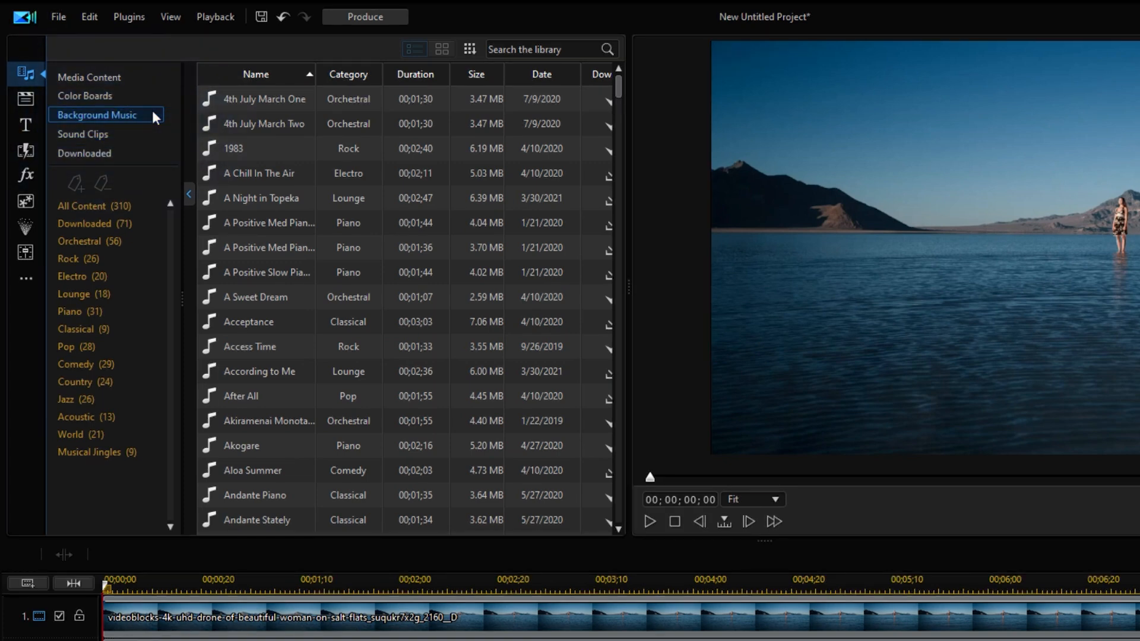
Sort Background Music by Category and overwrite the audio track with Award Winner
{"action": "left_click", "coordinate": [348, 75]}
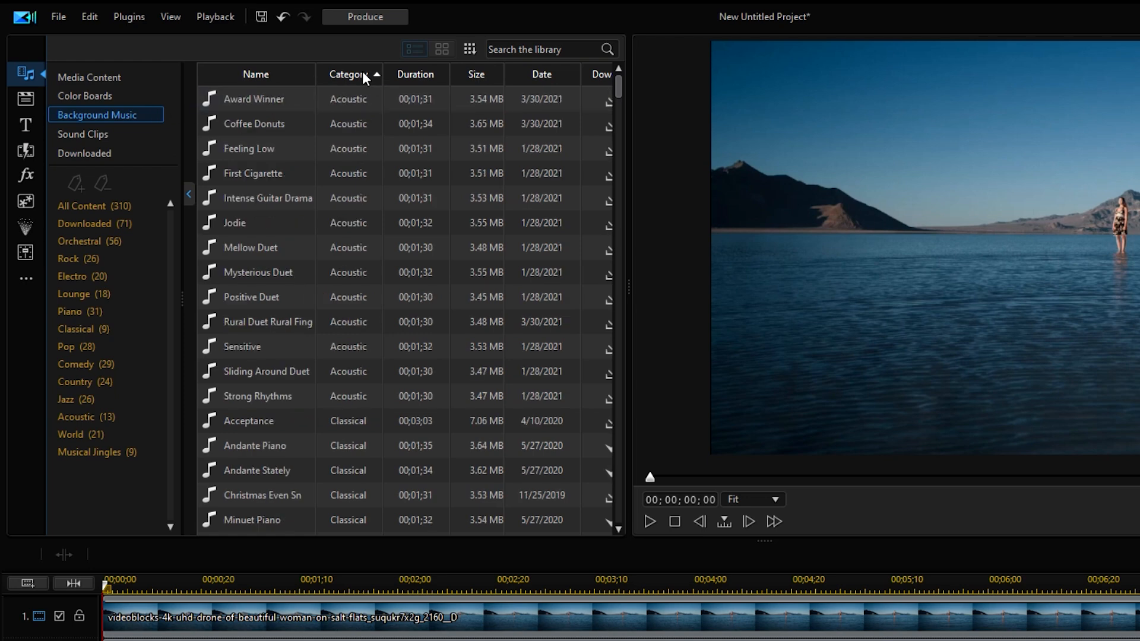
{"action": "left_click", "coordinate": [255, 100]}
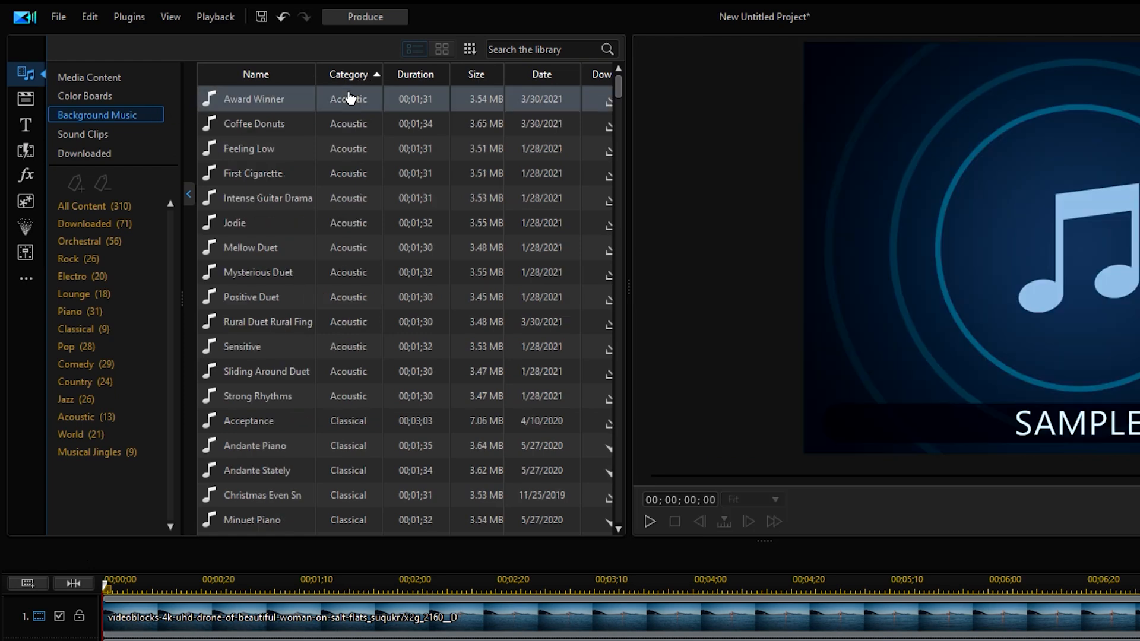
{"action": "left_click", "coordinate": [652, 523]}
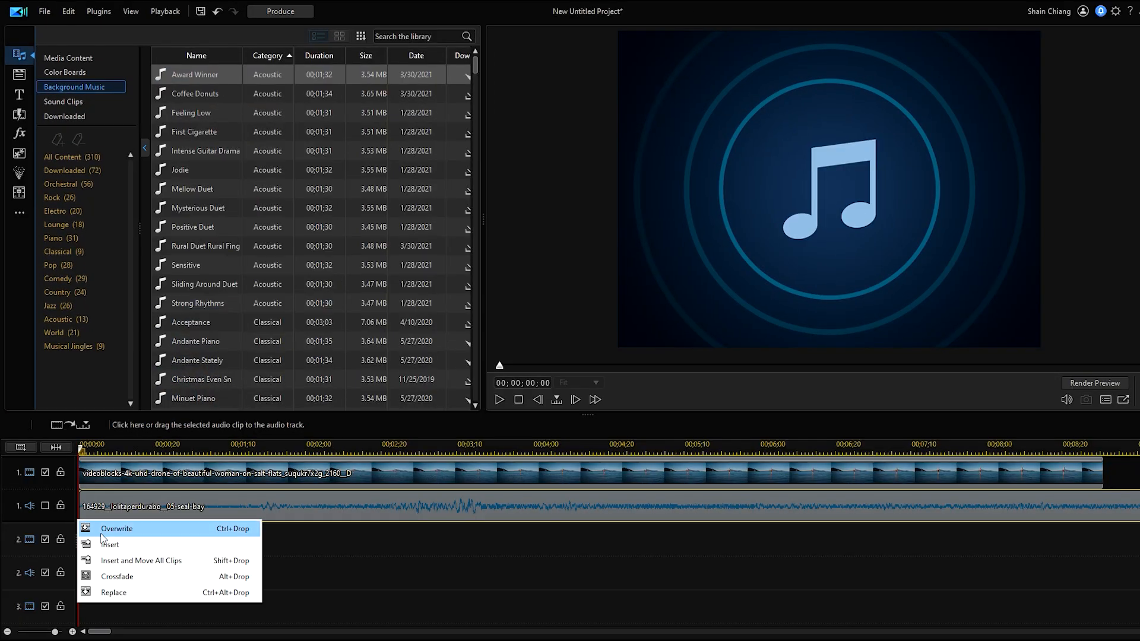
{"action": "left_click", "coordinate": [69, 58]}
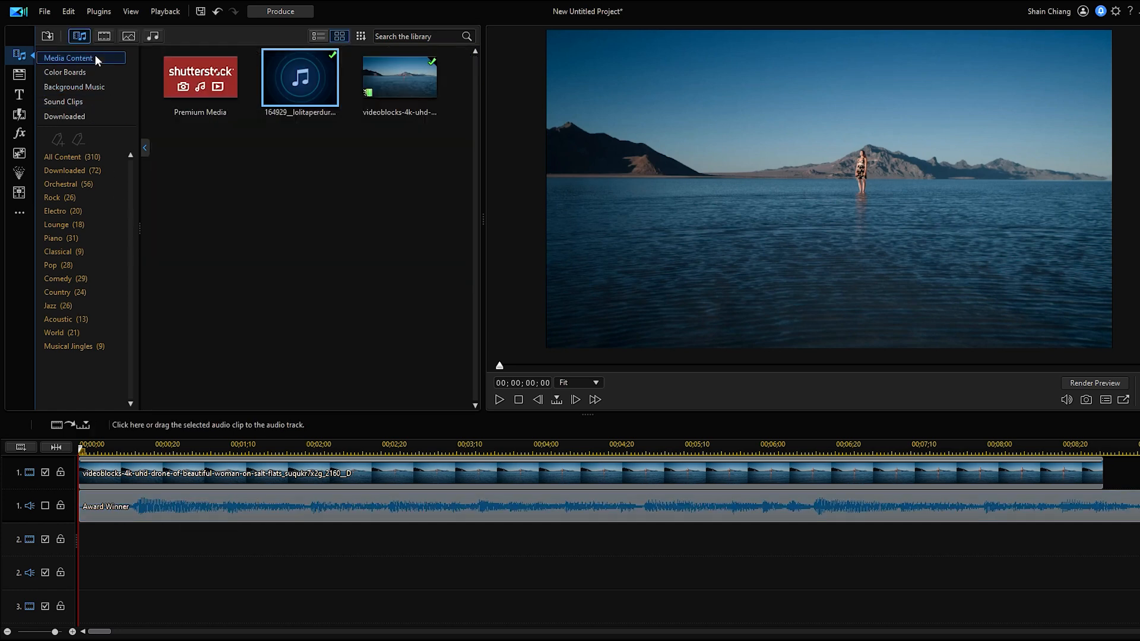
{"action": "left_click", "coordinate": [200, 77]}
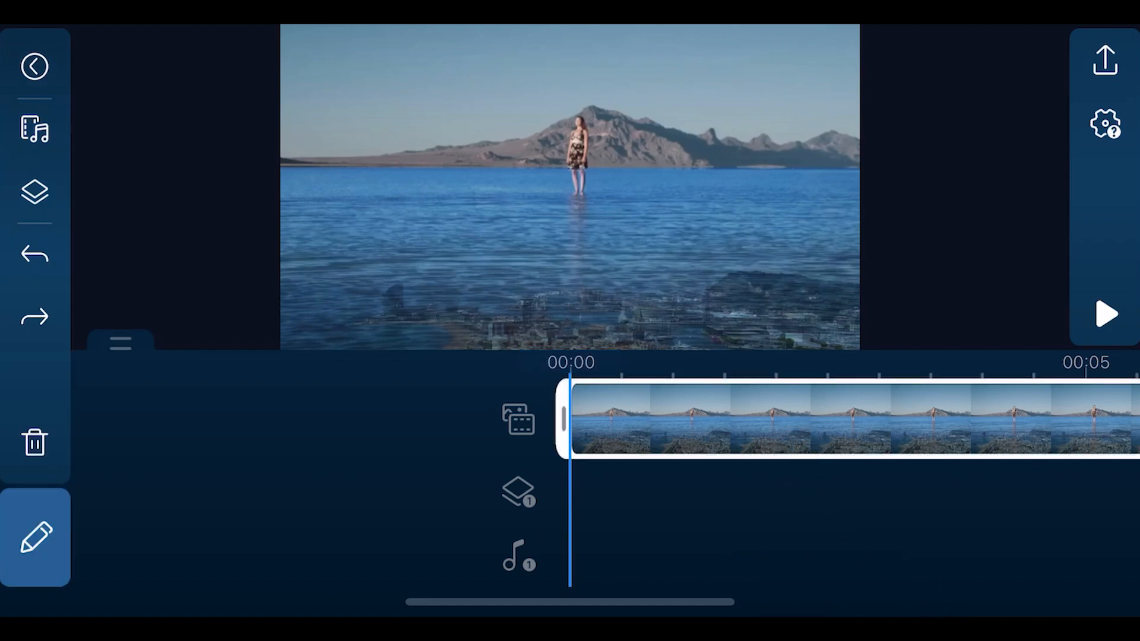
{"action": "left_click", "coordinate": [33, 546]}
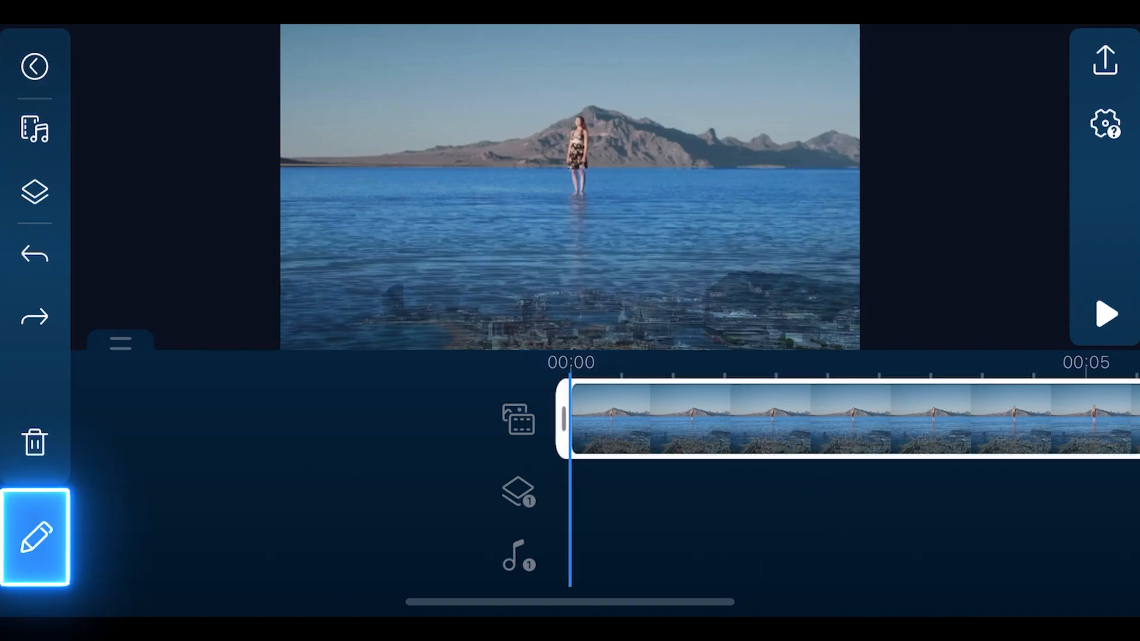
{"action": "left_click", "coordinate": [34, 545]}
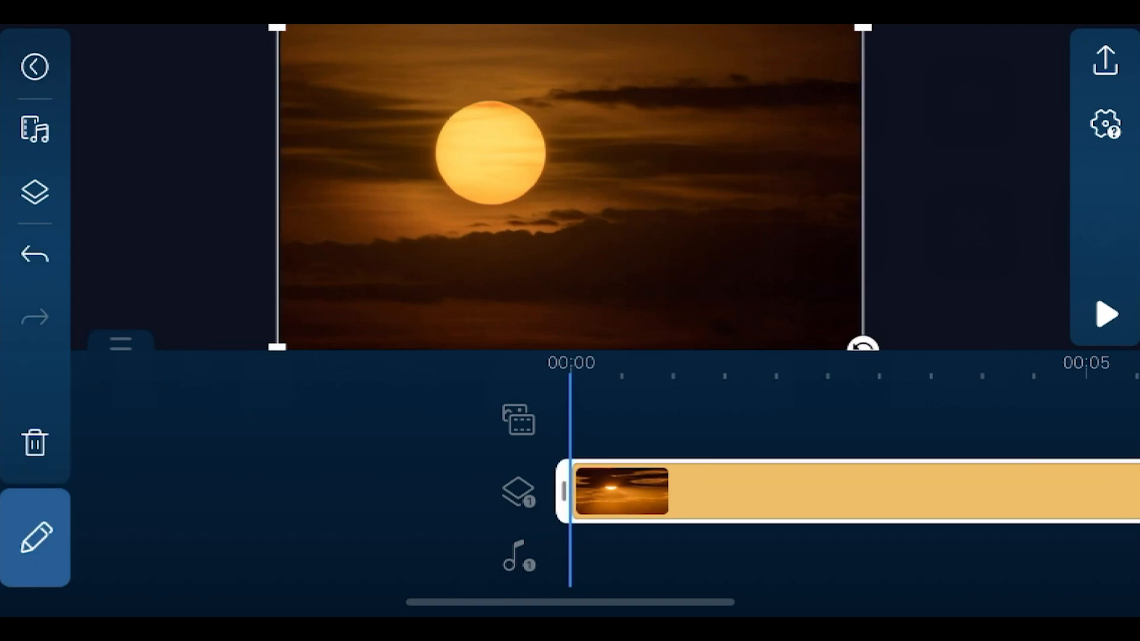
Open the sunset clip's Speed settings and drag the slider to 8.00x
{"action": "left_click", "coordinate": [33, 543]}
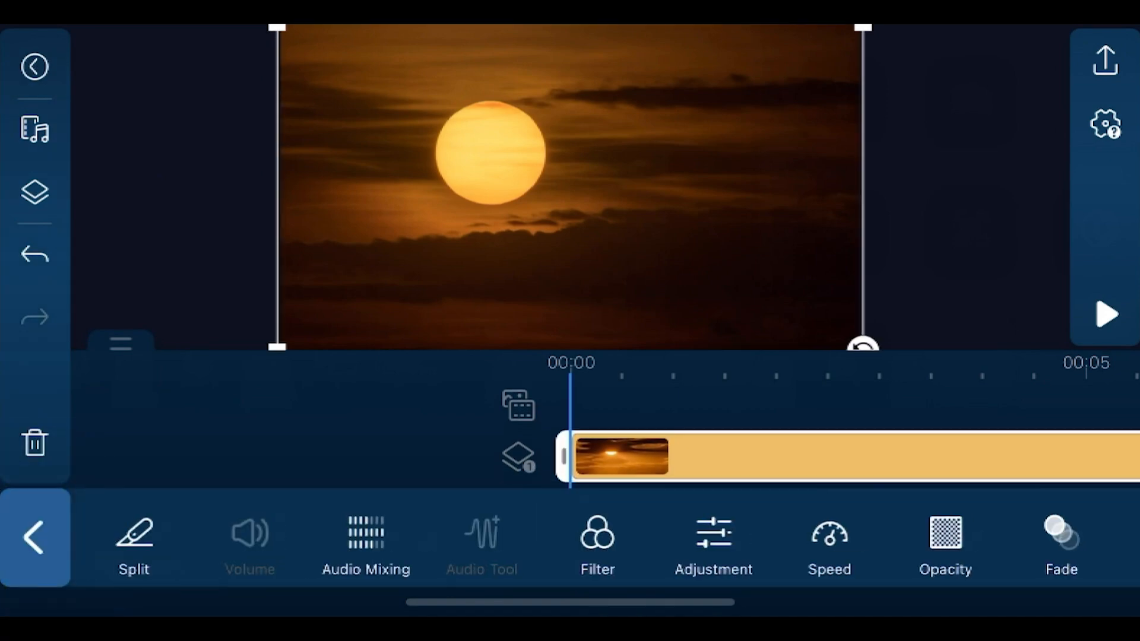
{"action": "left_click", "coordinate": [829, 537]}
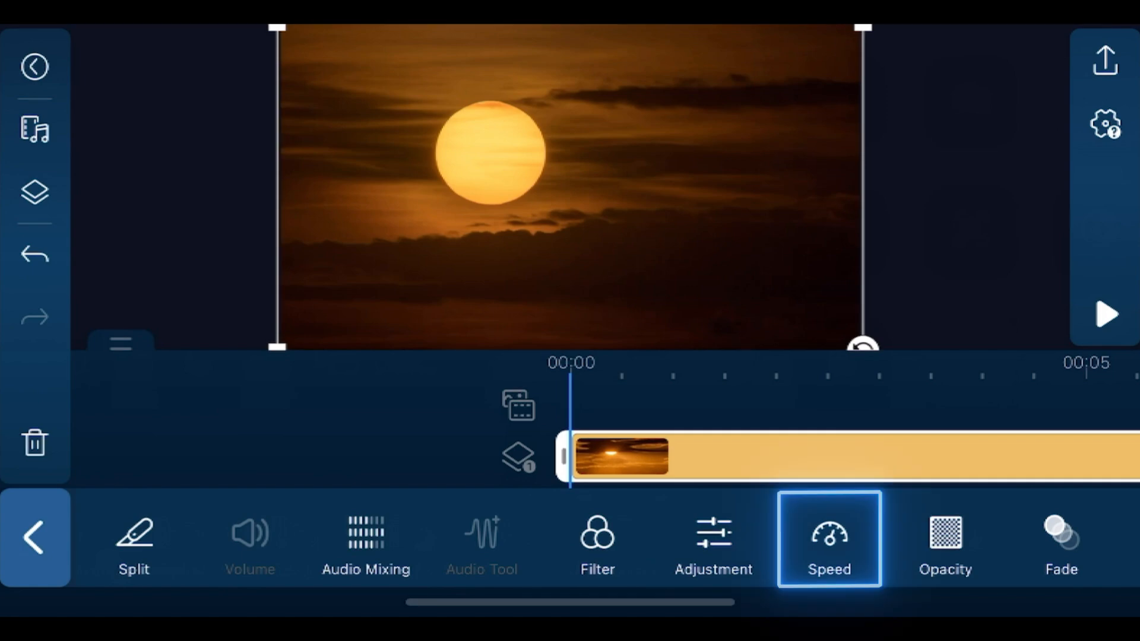
{"action": "left_click", "coordinate": [830, 542]}
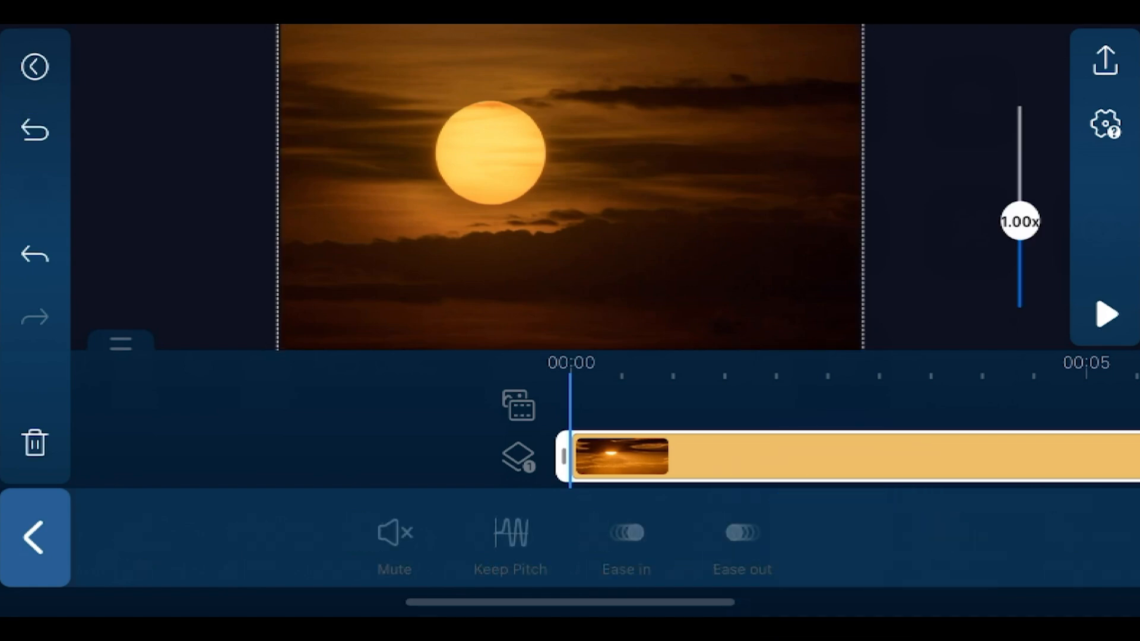
{"action": "left_click_drag", "start_coordinate": [1021, 222], "coordinate": [1021, 123]}
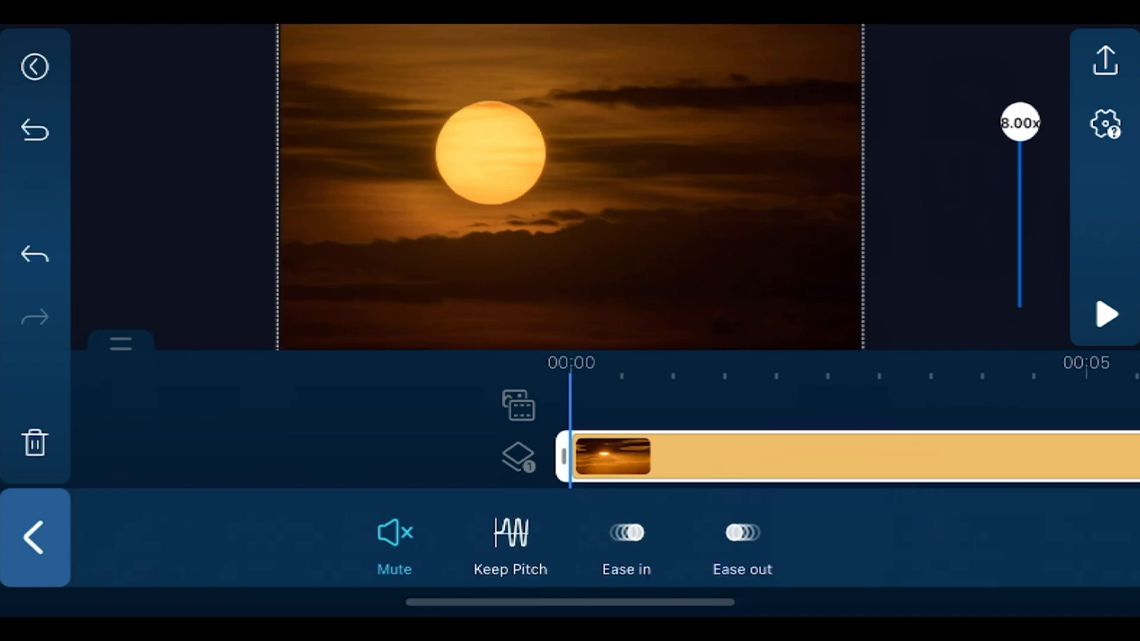
{"action": "left_click", "coordinate": [1105, 313]}
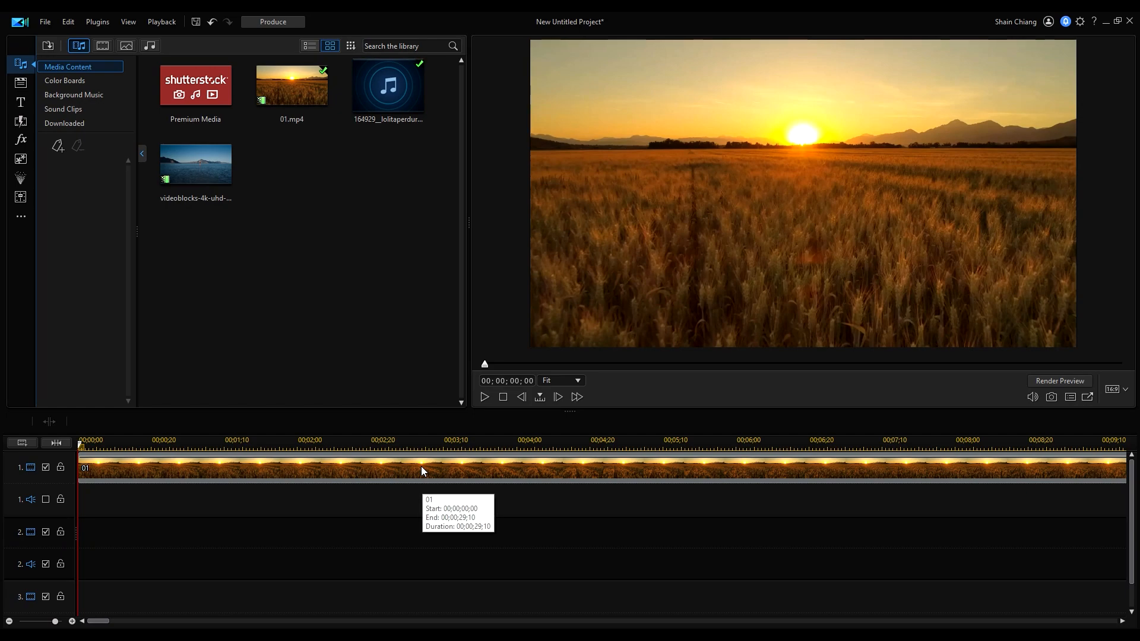
Open Tools > Video Speed for the wheat-field clip and set the multiplier to 8.000
{"action": "left_click", "coordinate": [423, 470]}
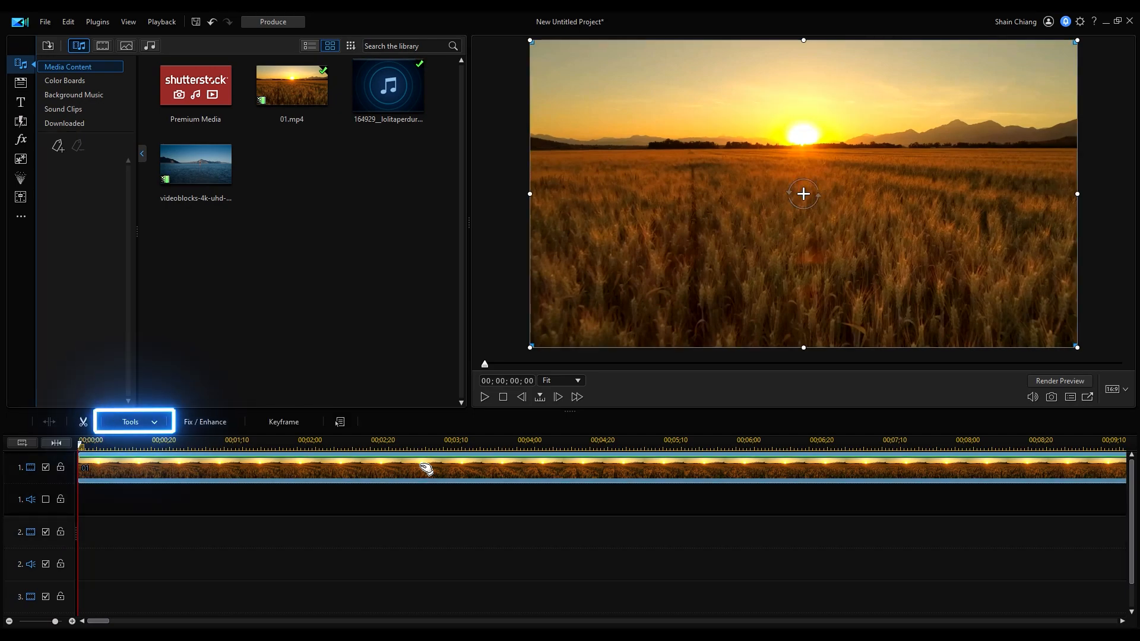
{"action": "left_click", "coordinate": [130, 422]}
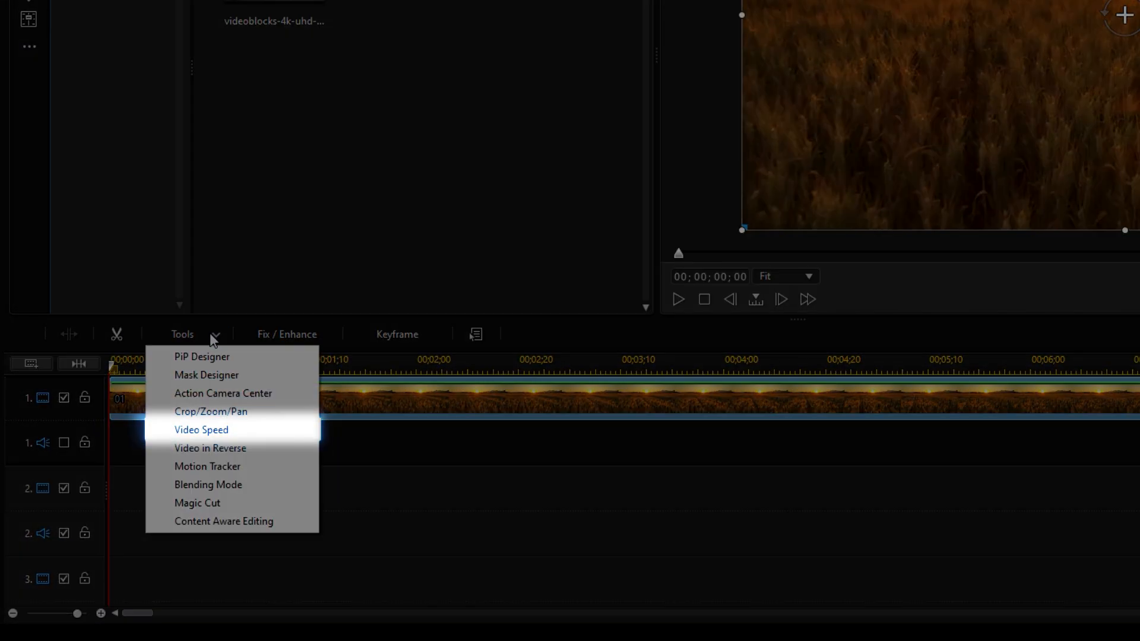
{"action": "left_click", "coordinate": [201, 430]}
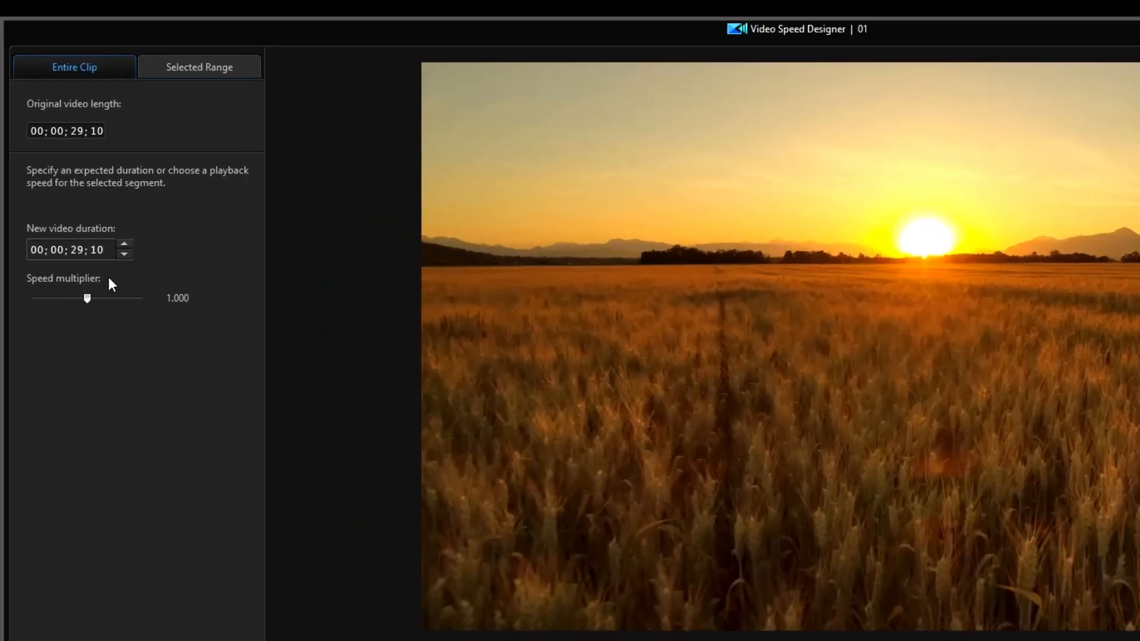
{"action": "left_click_drag", "start_coordinate": [87, 298], "coordinate": [100, 298]}
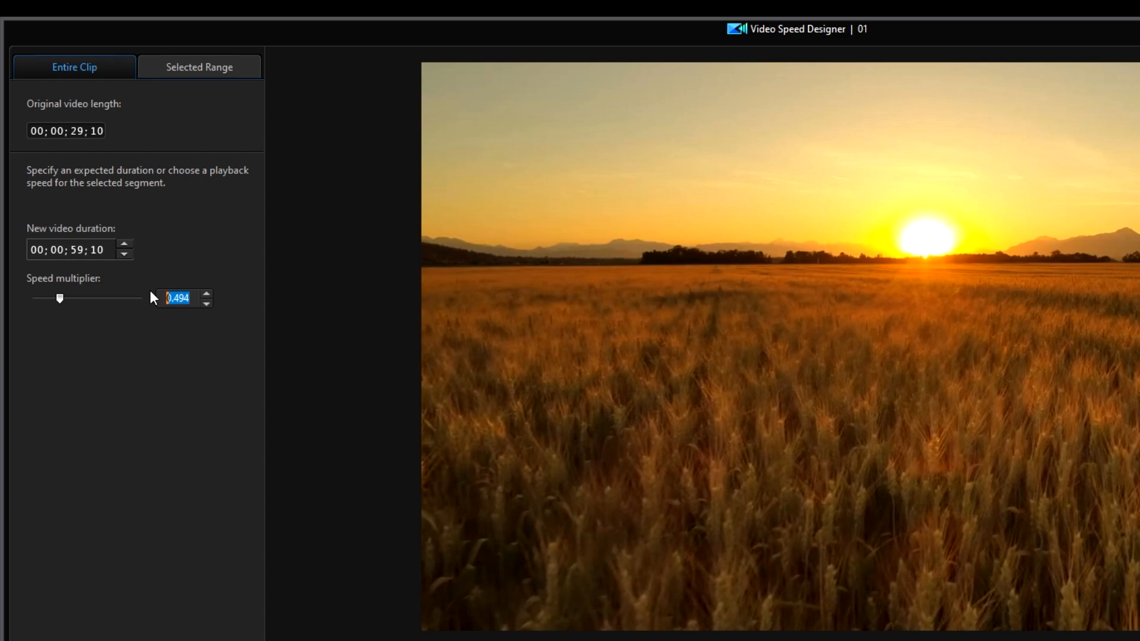
{"action": "left_click_drag", "start_coordinate": [57, 298], "coordinate": [108, 299]}
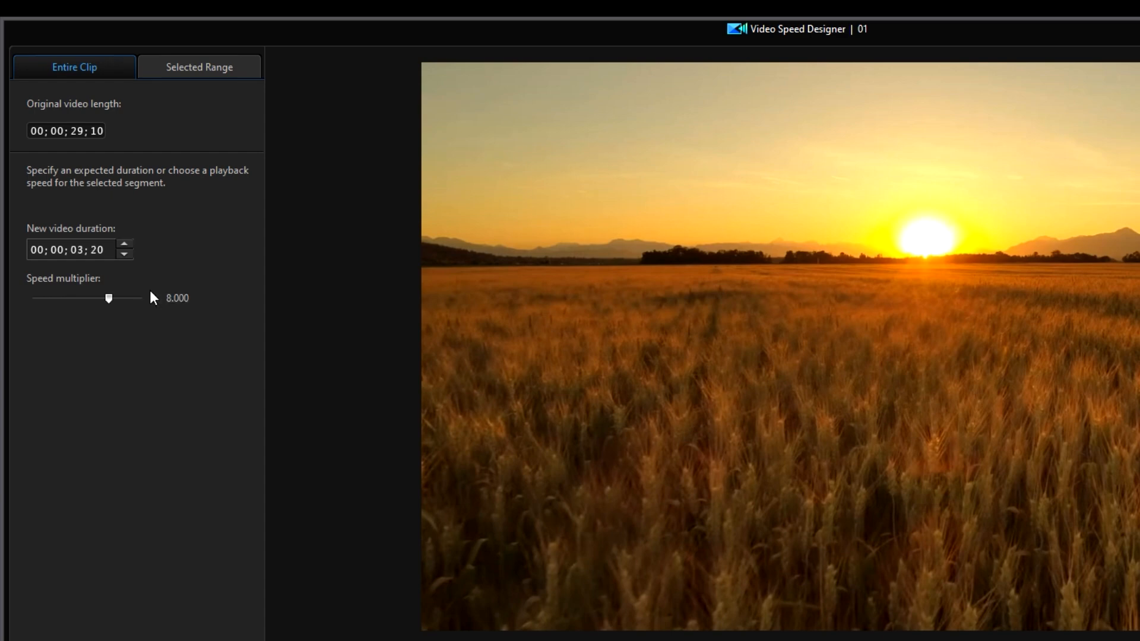